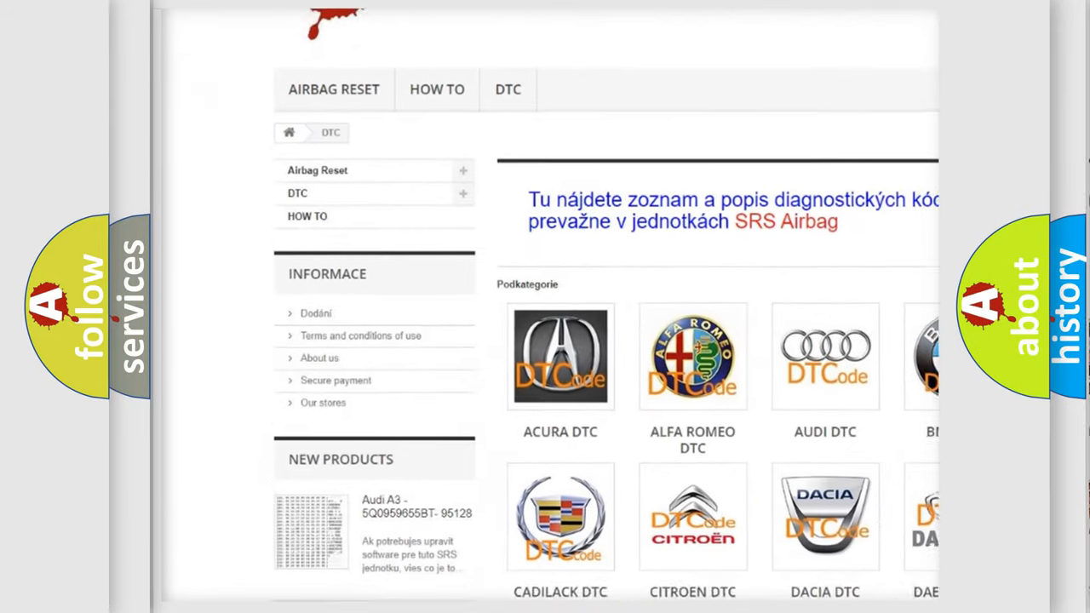
Scroll the DTC category page past the car-brand logos down to the B-code list.
scroll("down", 3)
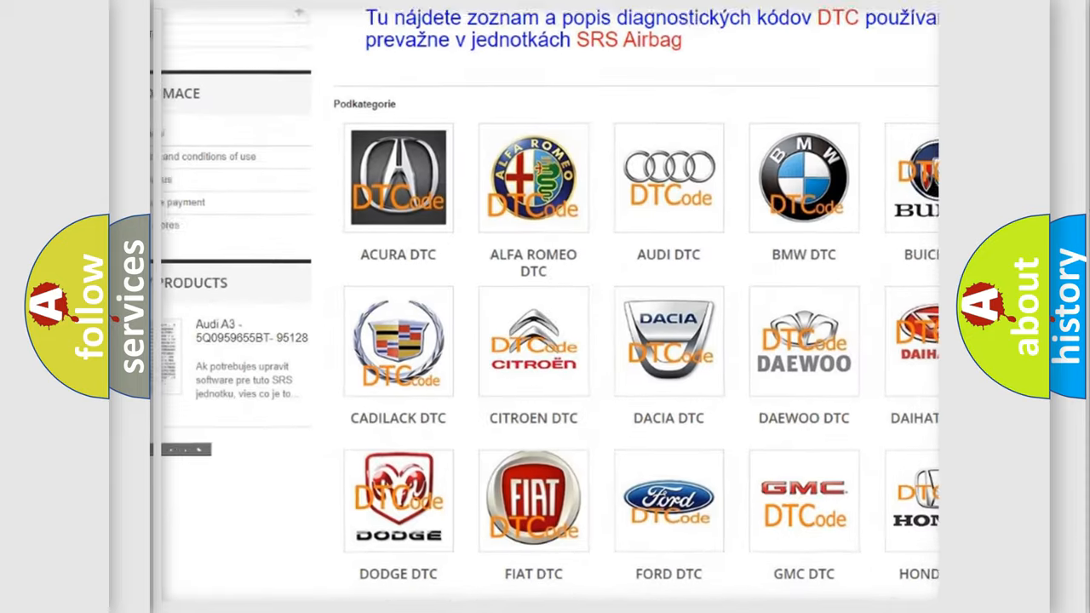
scroll("down", 3)
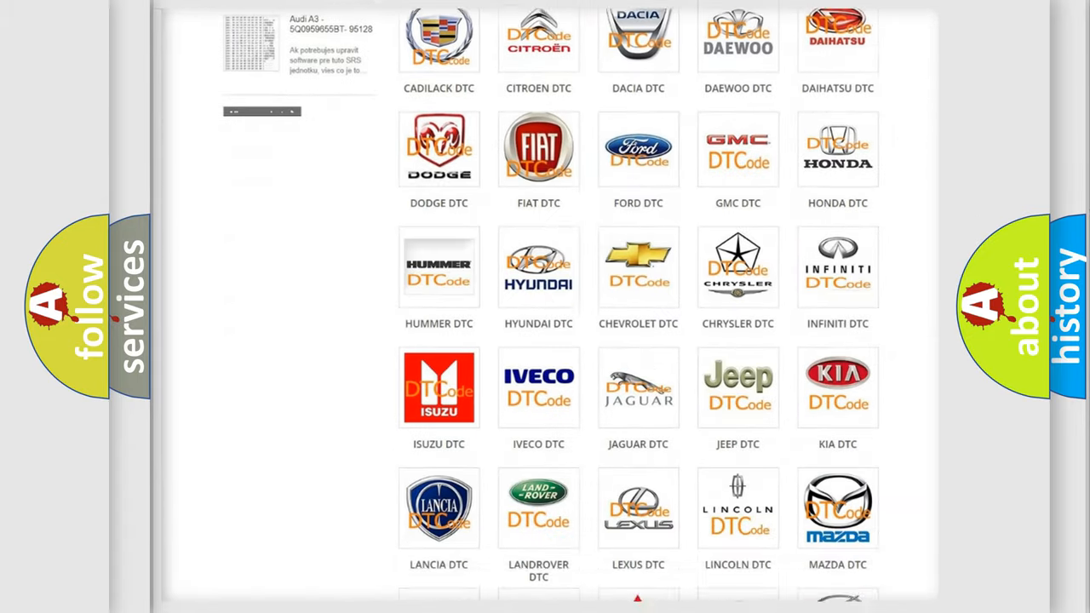
scroll("down", 3)
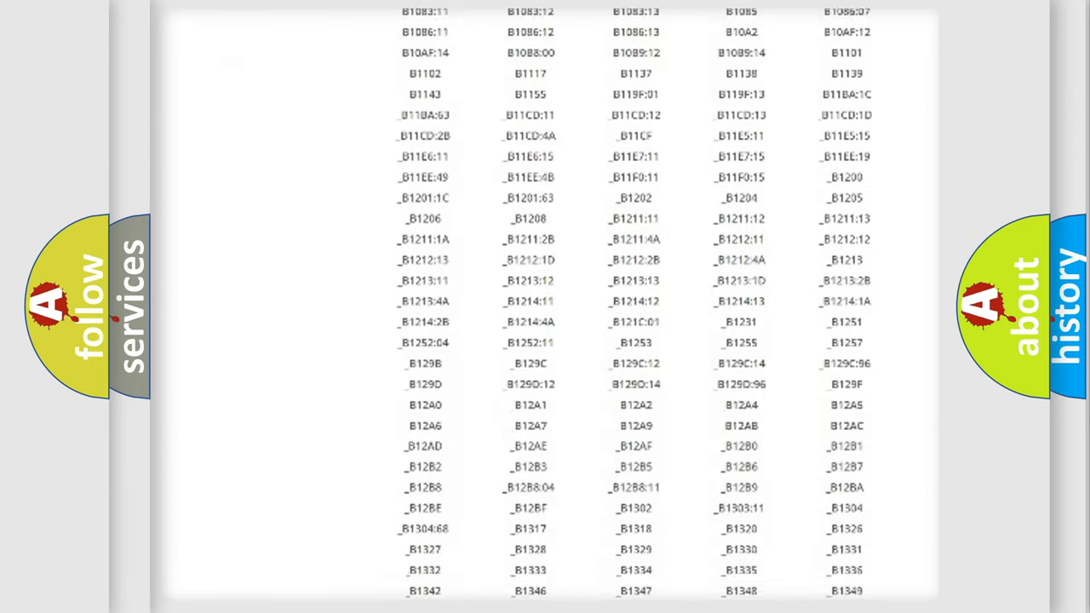
scroll("down", 3)
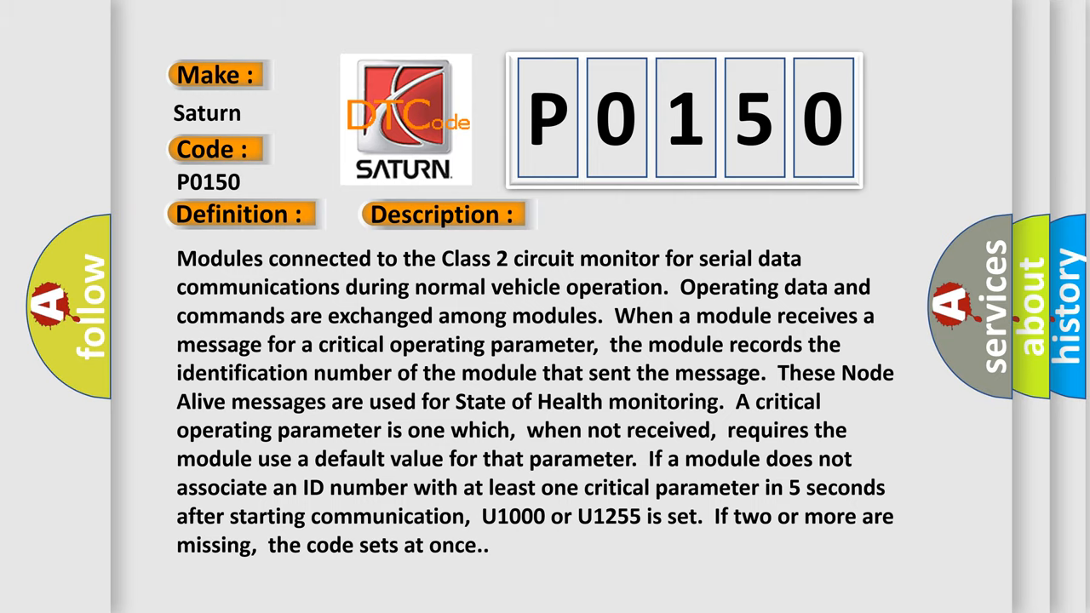
Advance to the Cause section: open/shorted Class 2 circuit, high-resistance PCM power or ground.
left_click(624, 214)
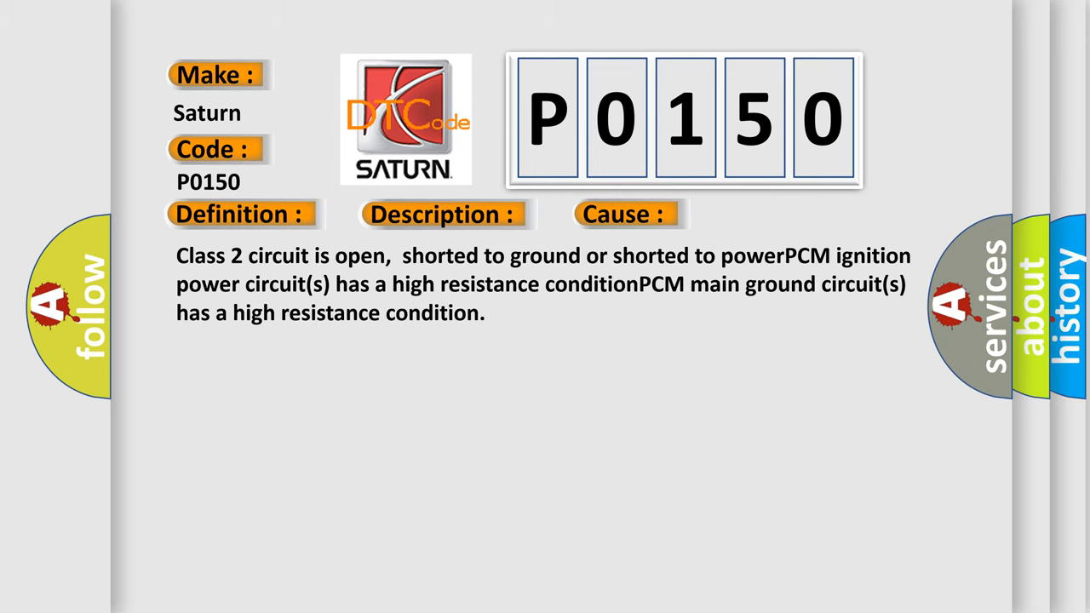